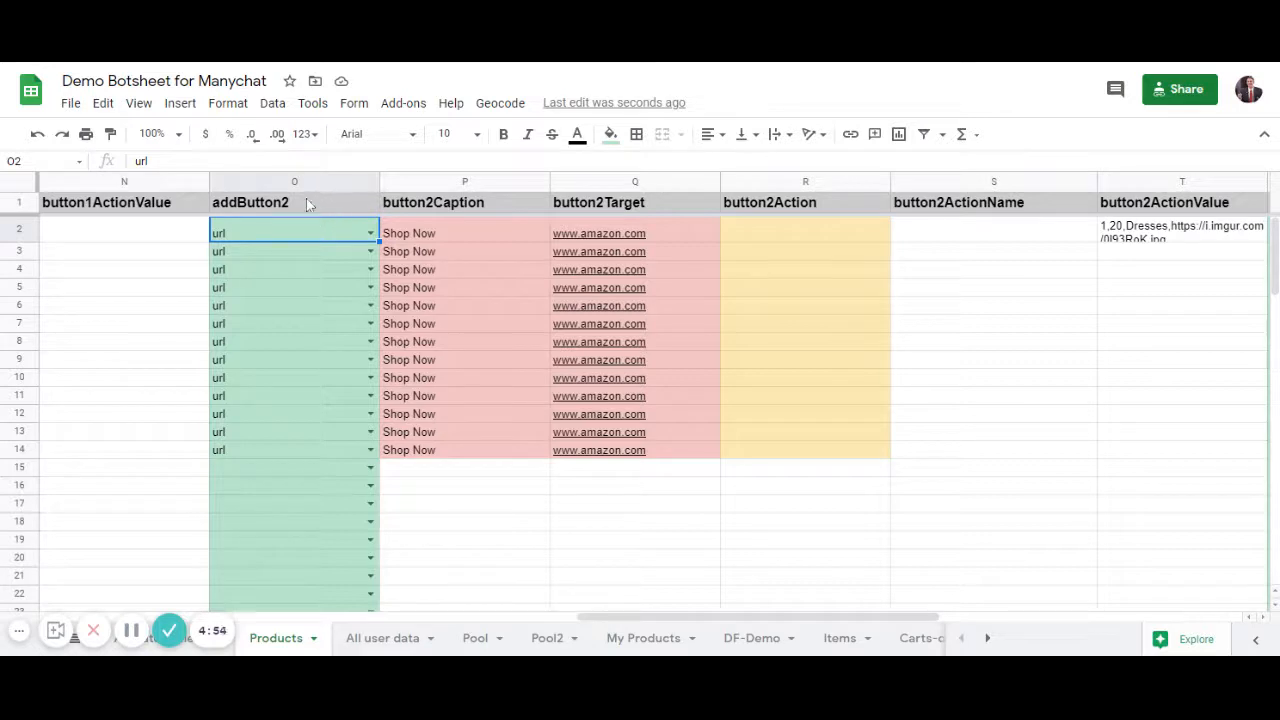
# - Add 'webview' to the O2:O100 addButton2 data validation item list and save it
pyautogui.click(294, 181)
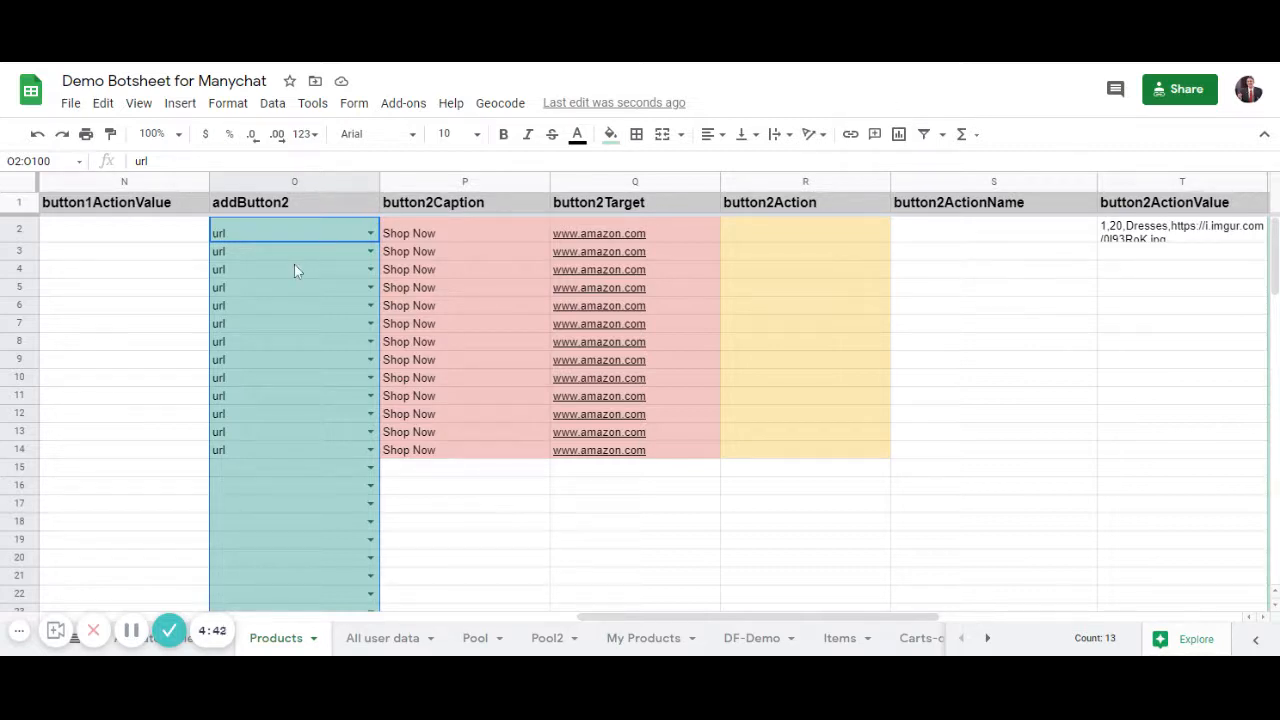
pyautogui.rightClick(294, 270)
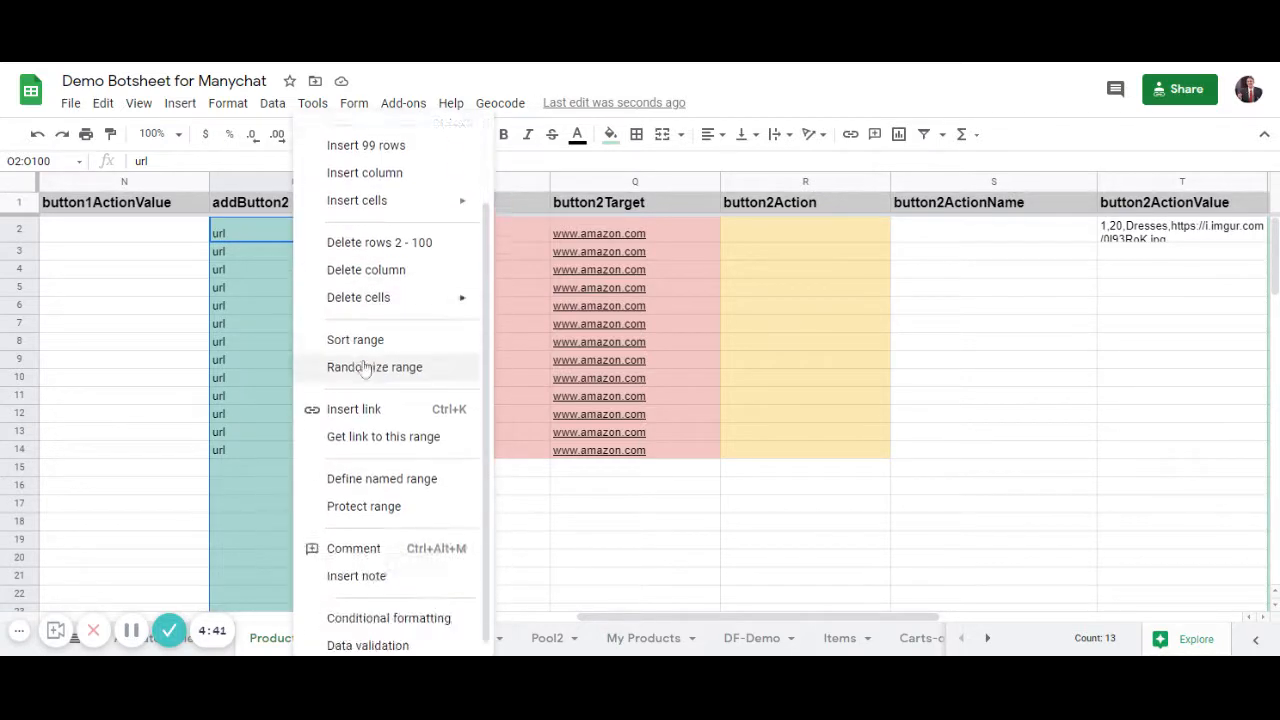
pyautogui.click(367, 645)
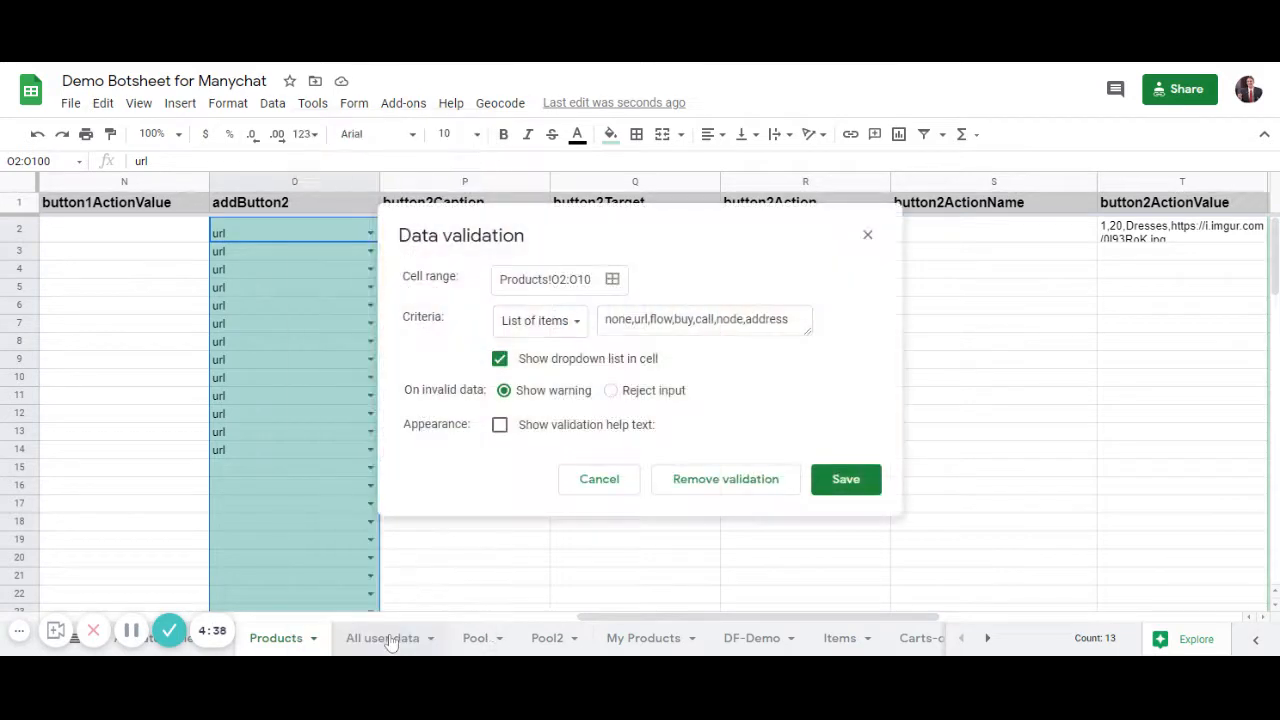
pyautogui.click(703, 319)
pyautogui.write(',webview')
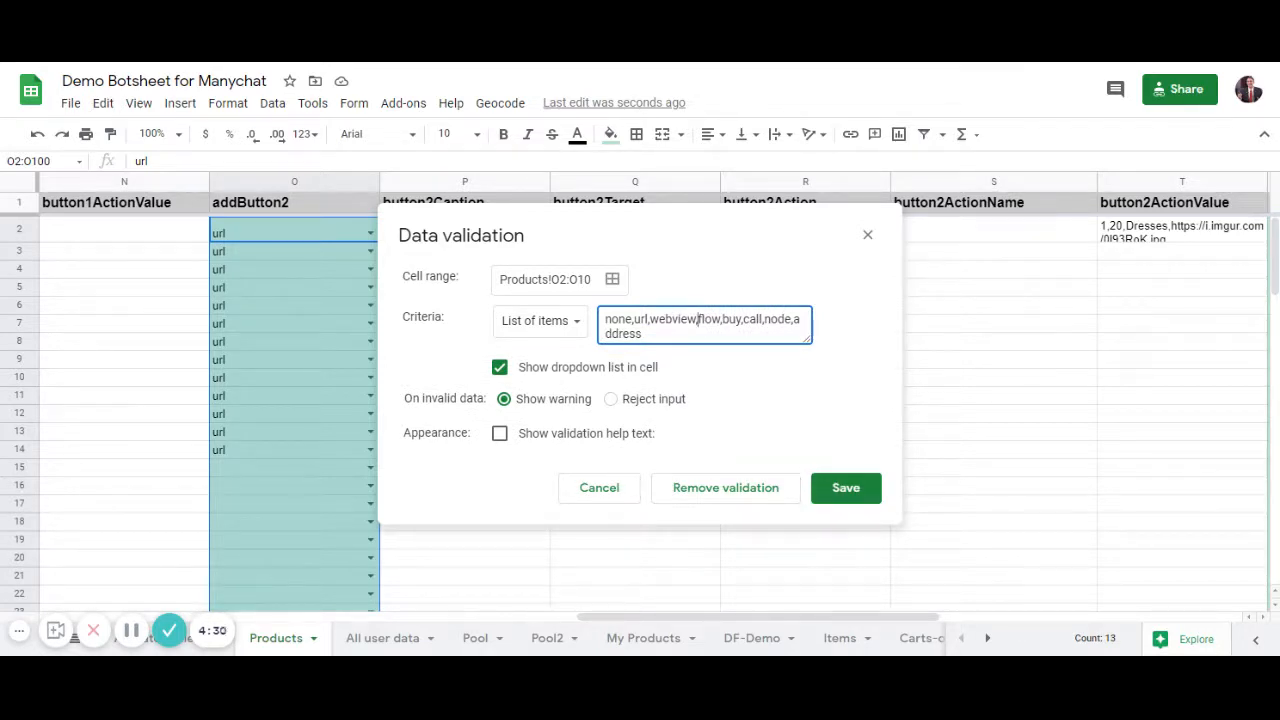
pyautogui.click(845, 487)
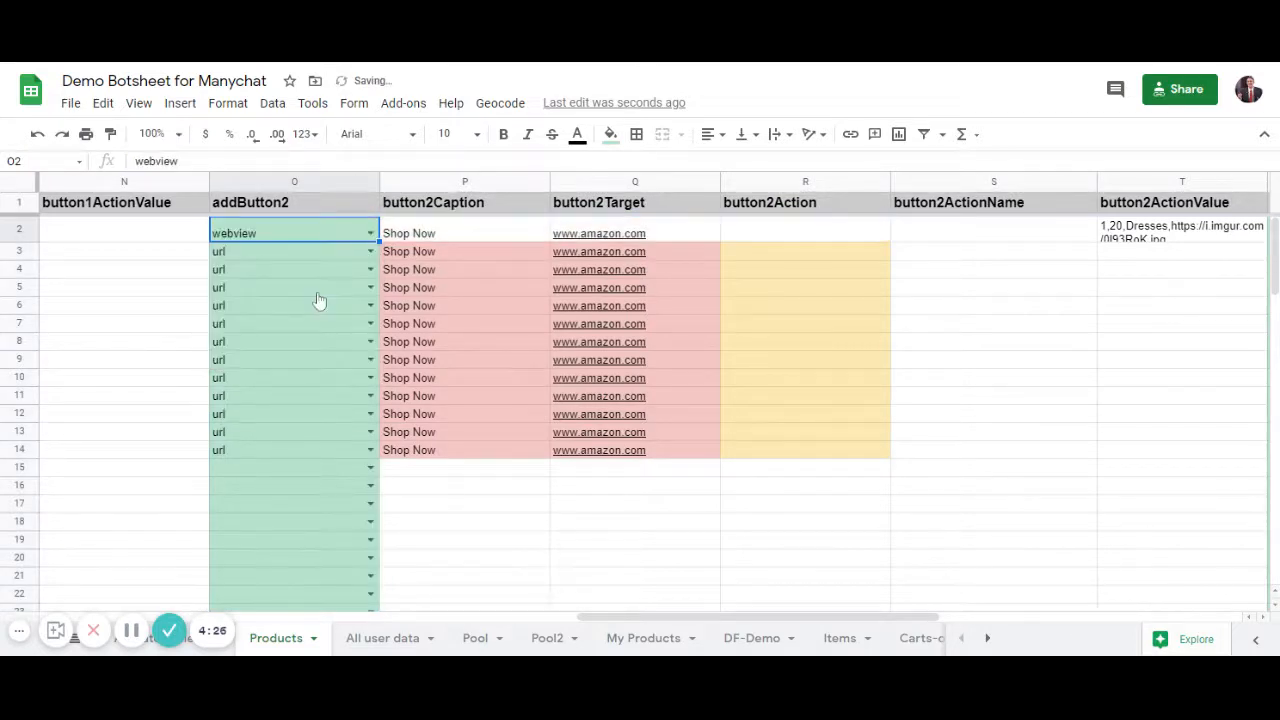
pyautogui.click(464, 251)
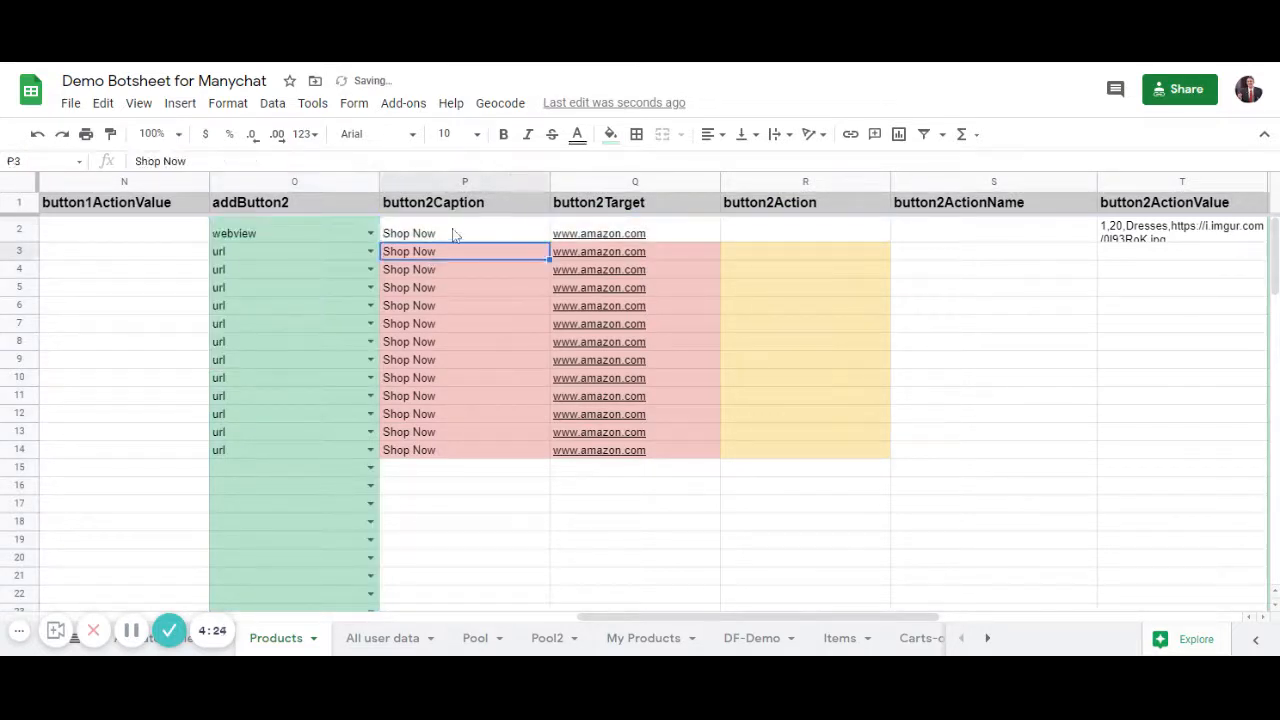
pyautogui.click(635, 233)
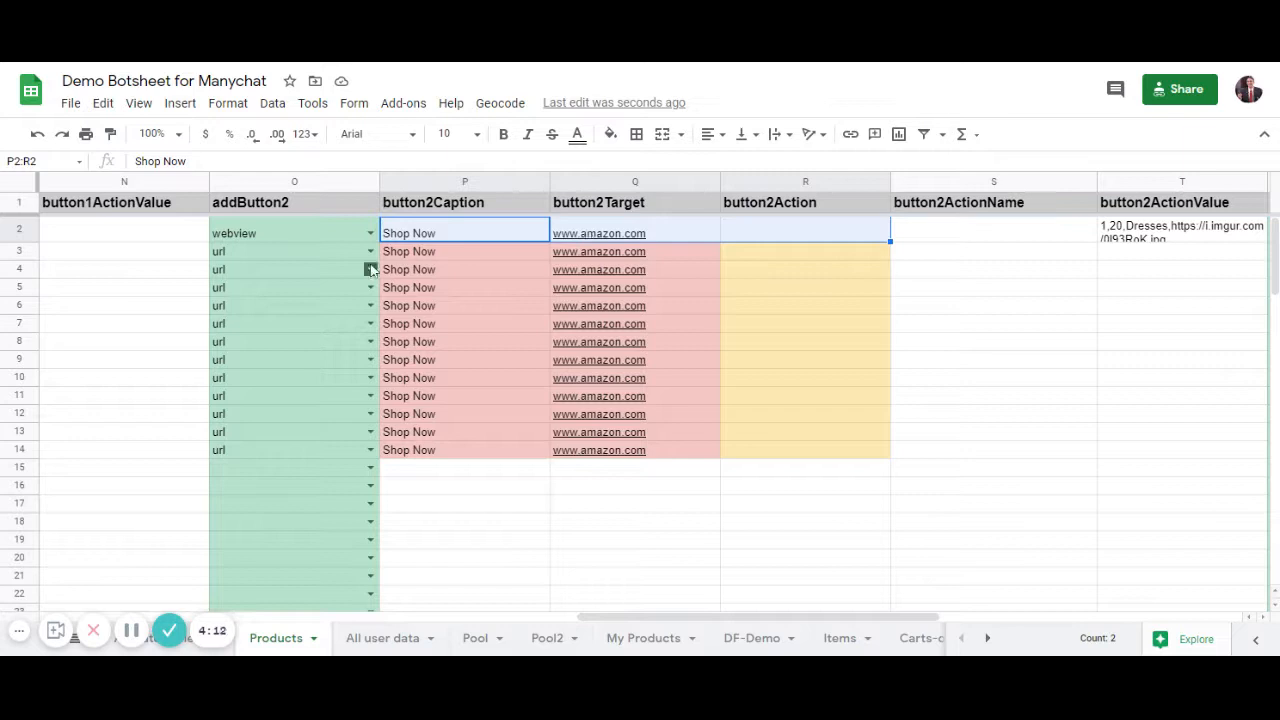
pyautogui.click(464, 251)
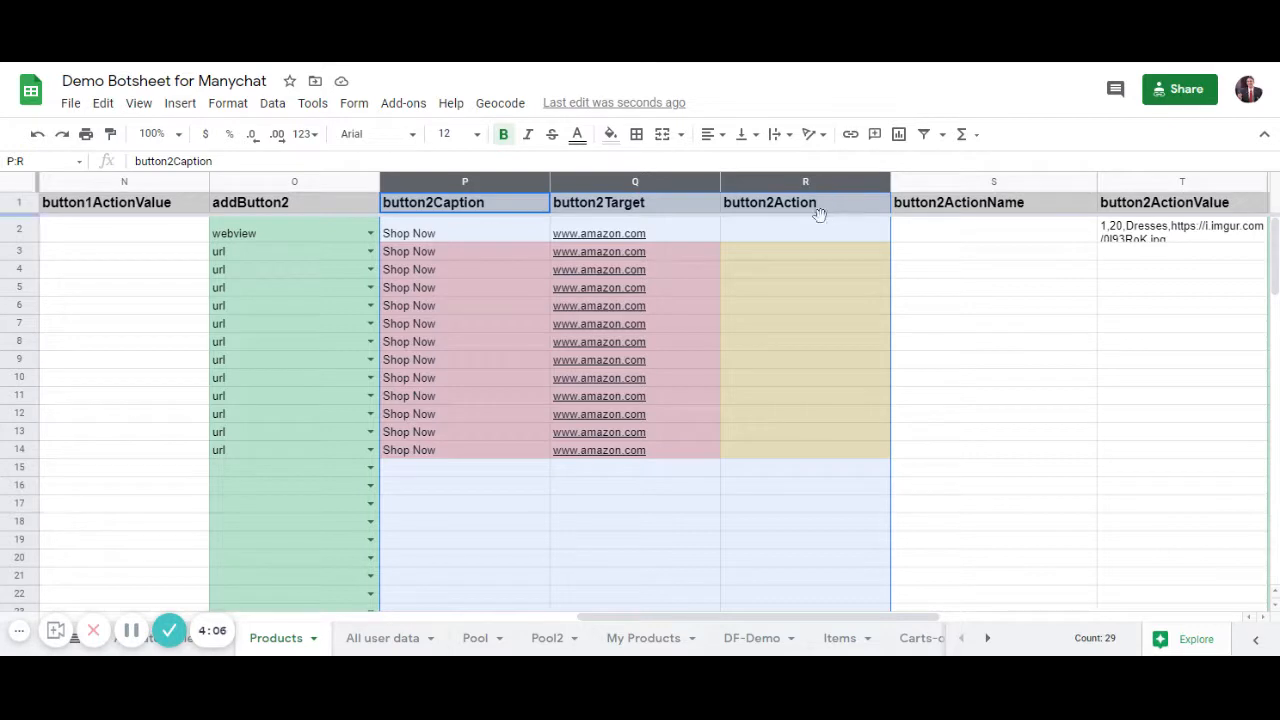
pyautogui.click(805, 202)
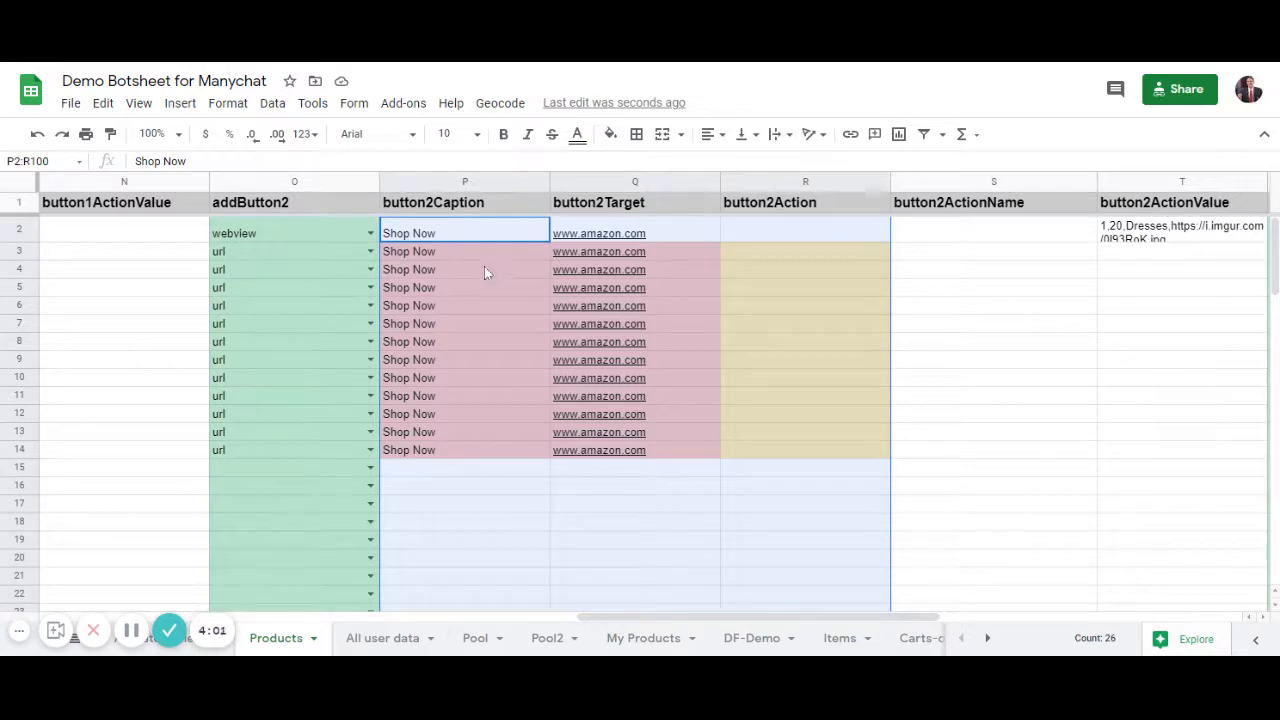
# - Change the Q2:Q100 conditional formatting rule formula to =OR(O2="webview", O2="node",...) and confirm
pyautogui.rightClick(464, 270)
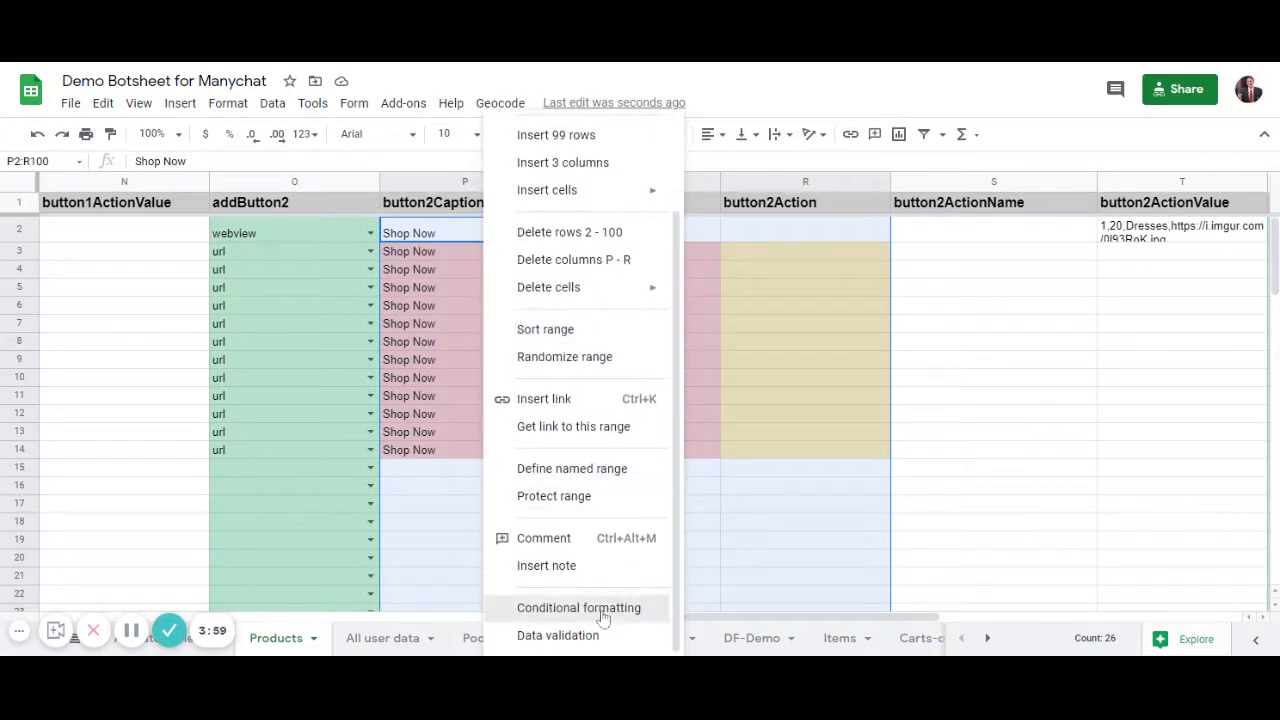
pyautogui.click(578, 607)
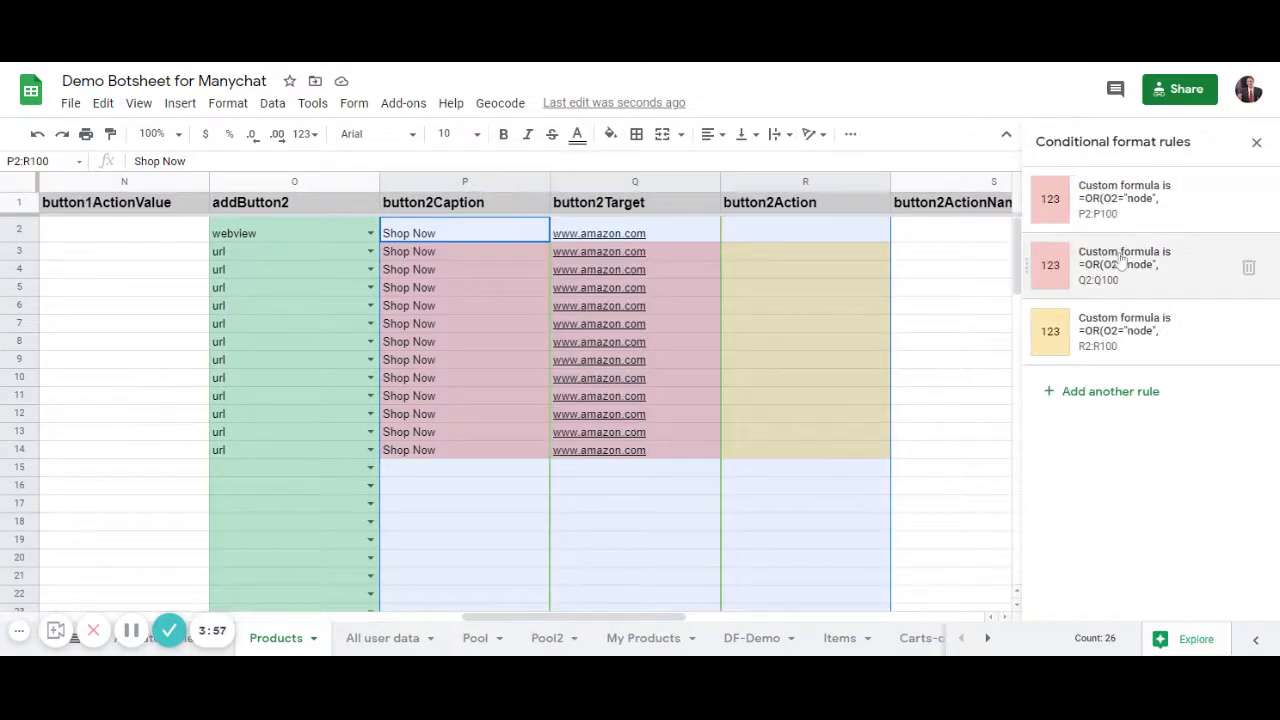
pyautogui.click(1124, 265)
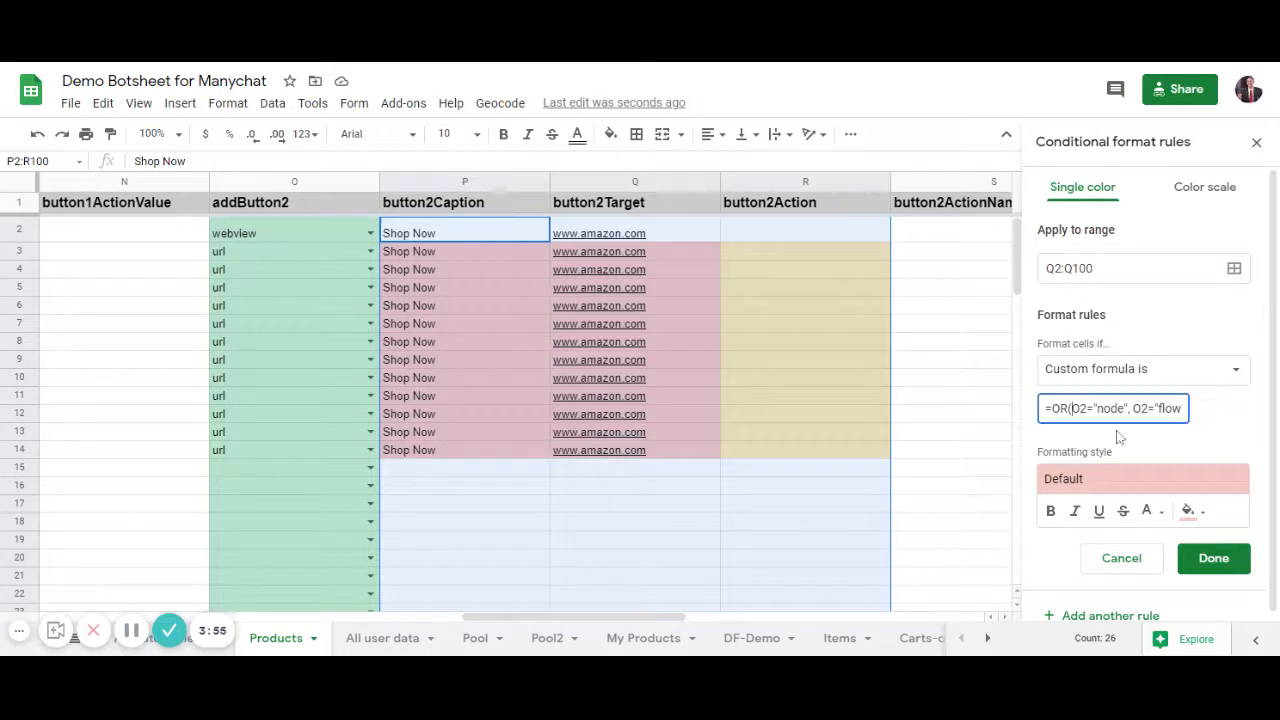
pyautogui.write('=OR(O2="webview", O2="n')
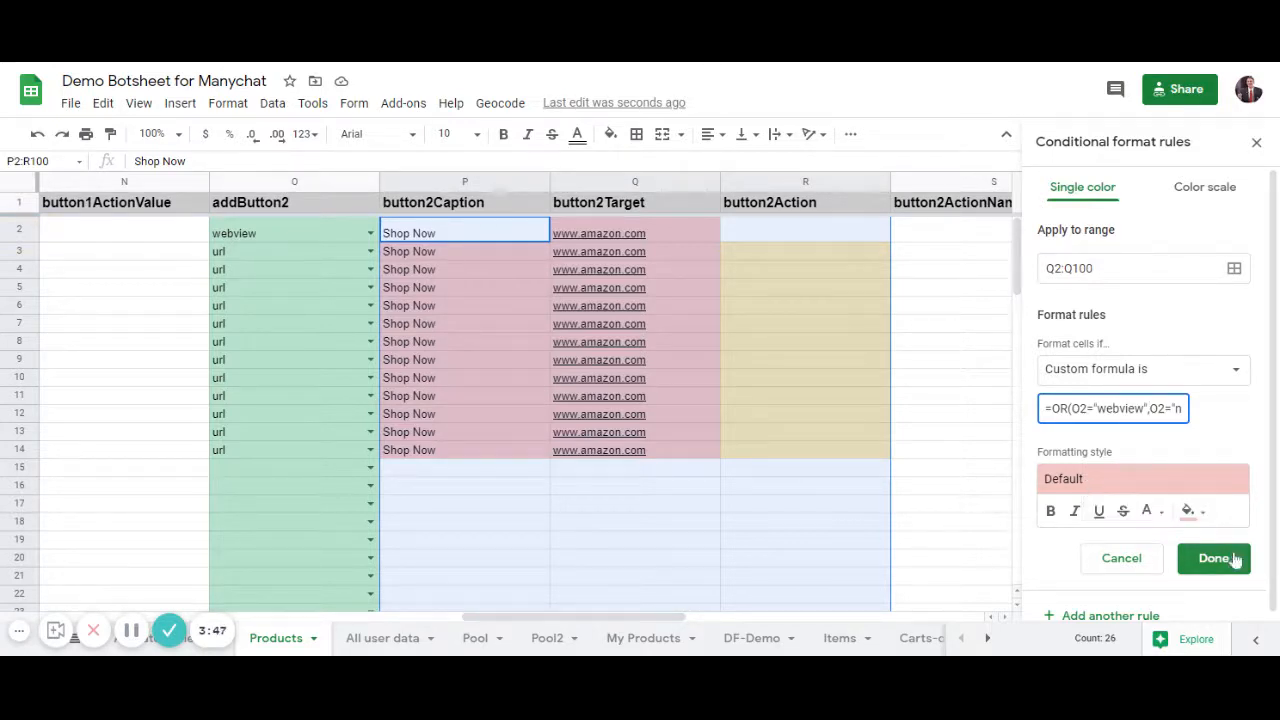
pyautogui.click(1214, 558)
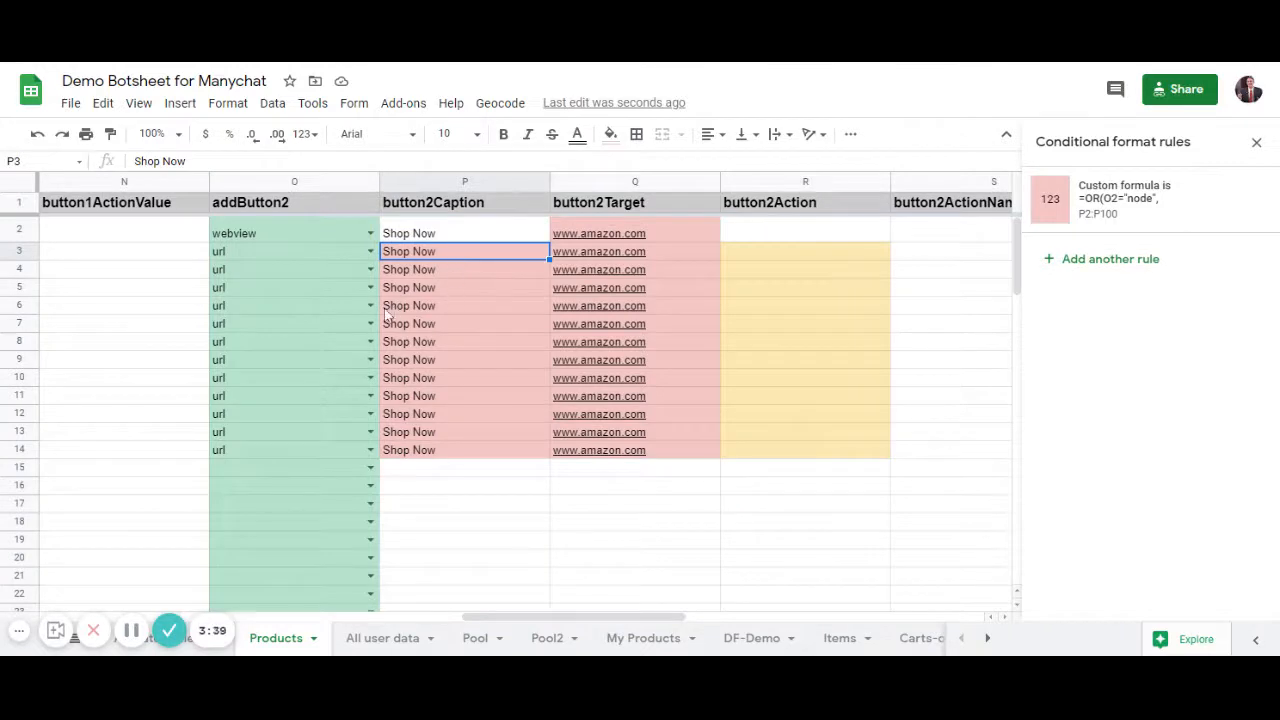
pyautogui.moveTo(296, 293)
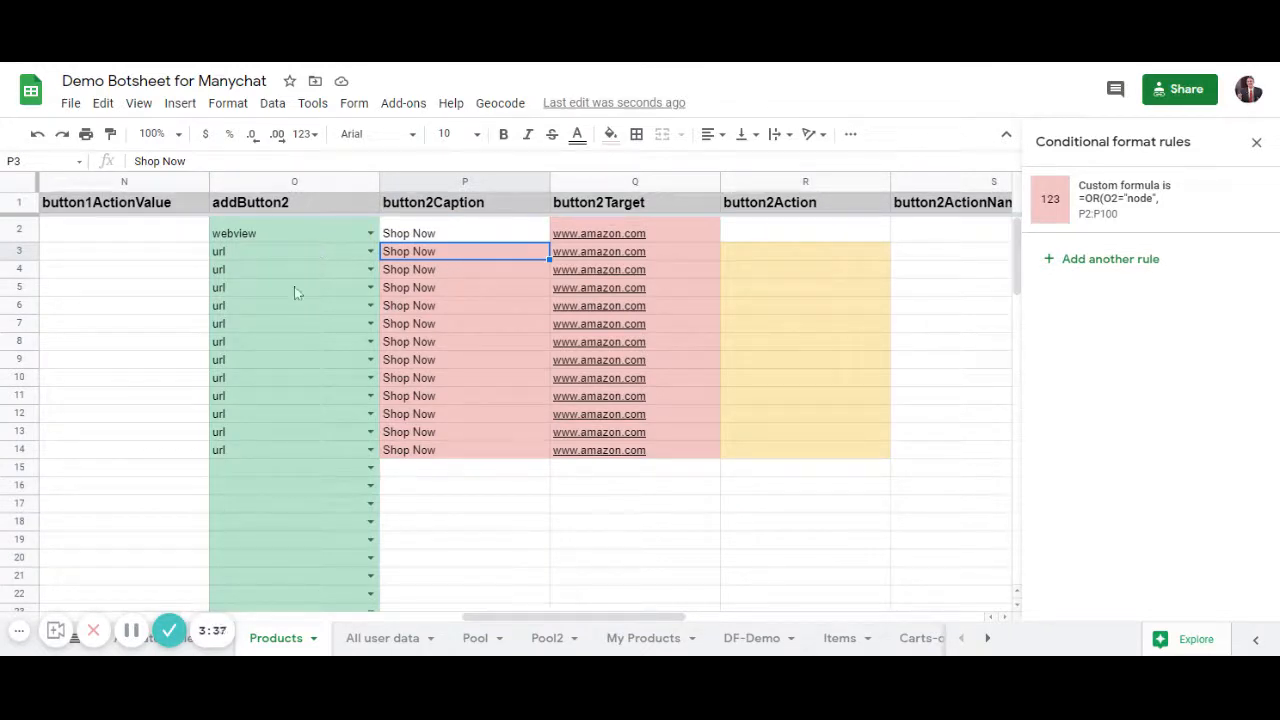